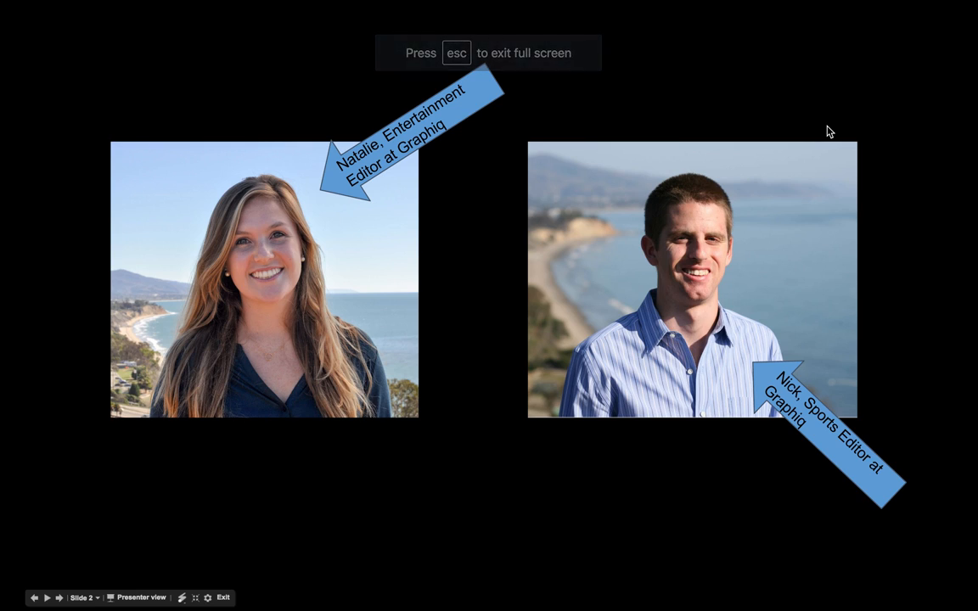
# Step: Advance the slideshow to the slide introducing Graphiq's entertainment and sports editors
pyautogui.press('right')
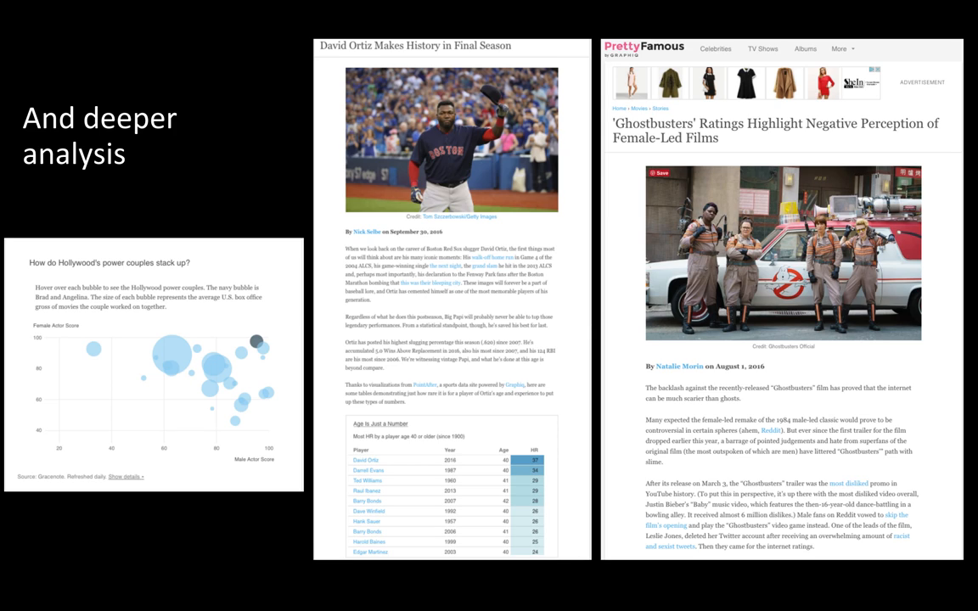
# Step: Advance to the "We're here because of the hot take" slide with its headline collage
pyautogui.press('Right')
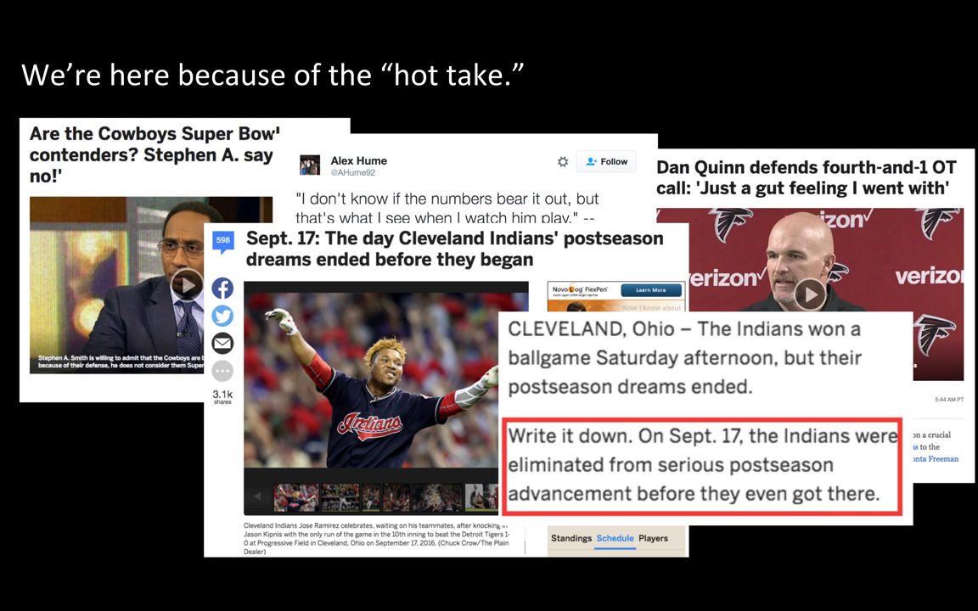
pyautogui.press('right')
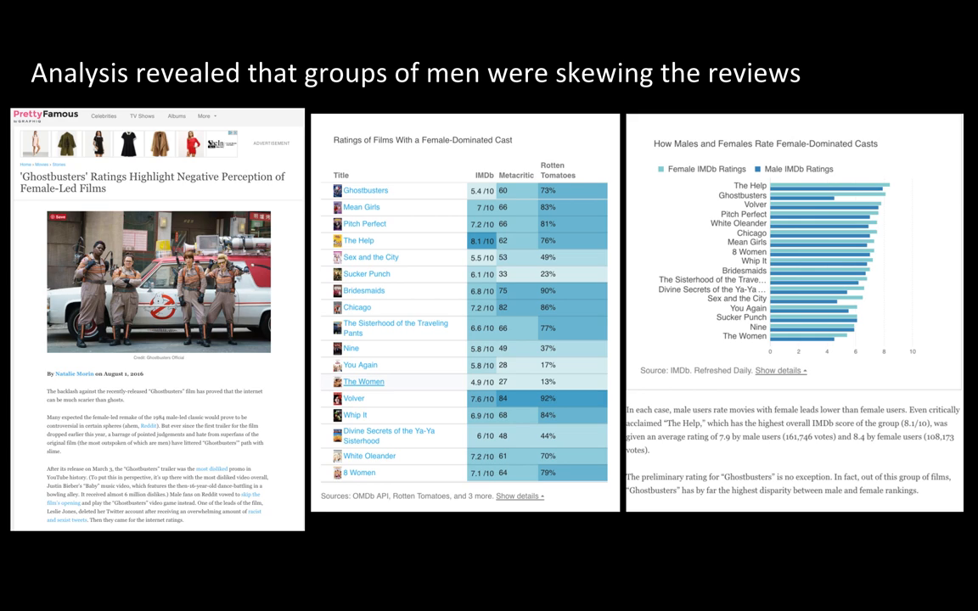
# Step: Advance to the "Others are battling the hot take" slide with the Upshot article
pyautogui.press('right')
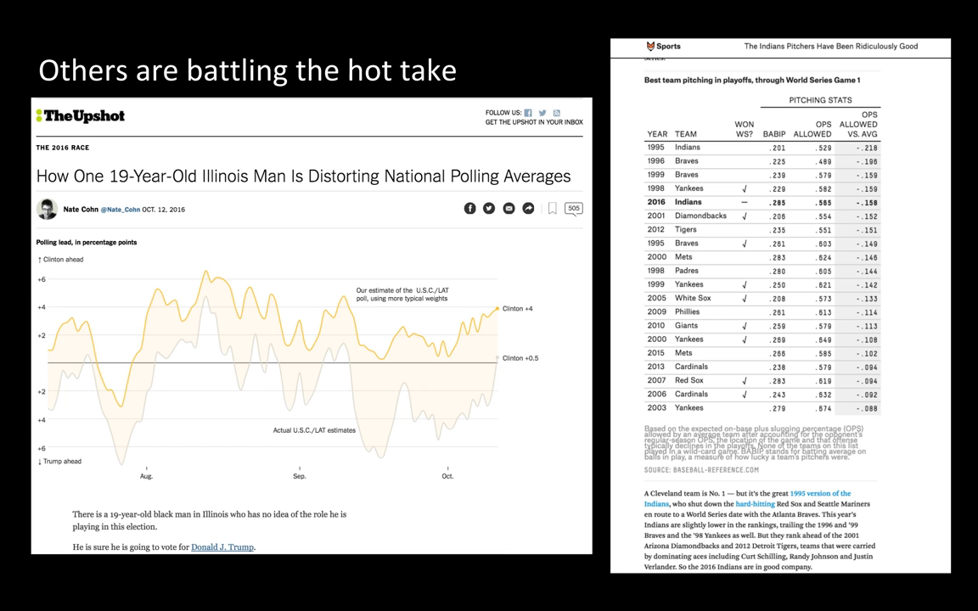